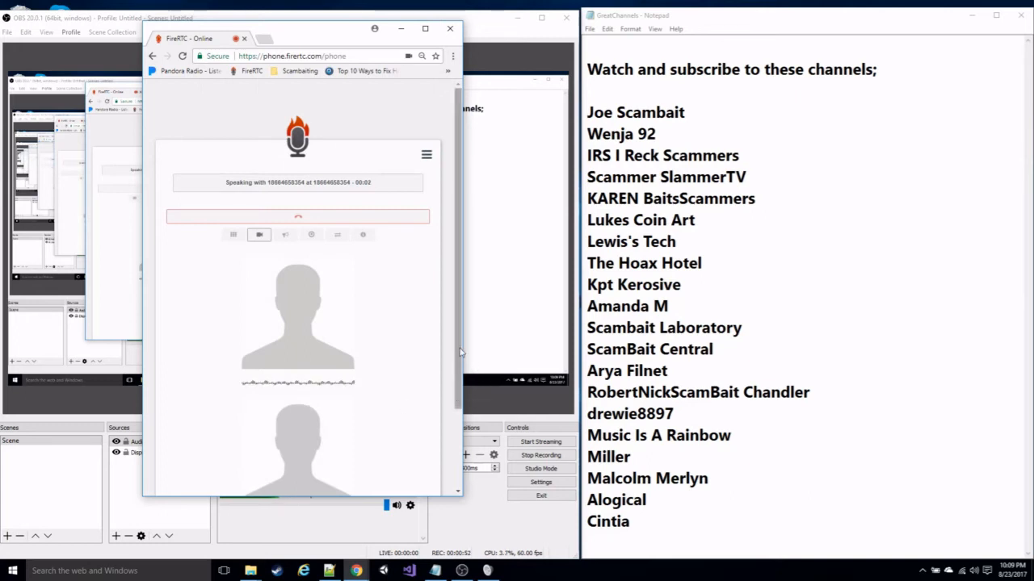
pyautogui.scroll(-3)
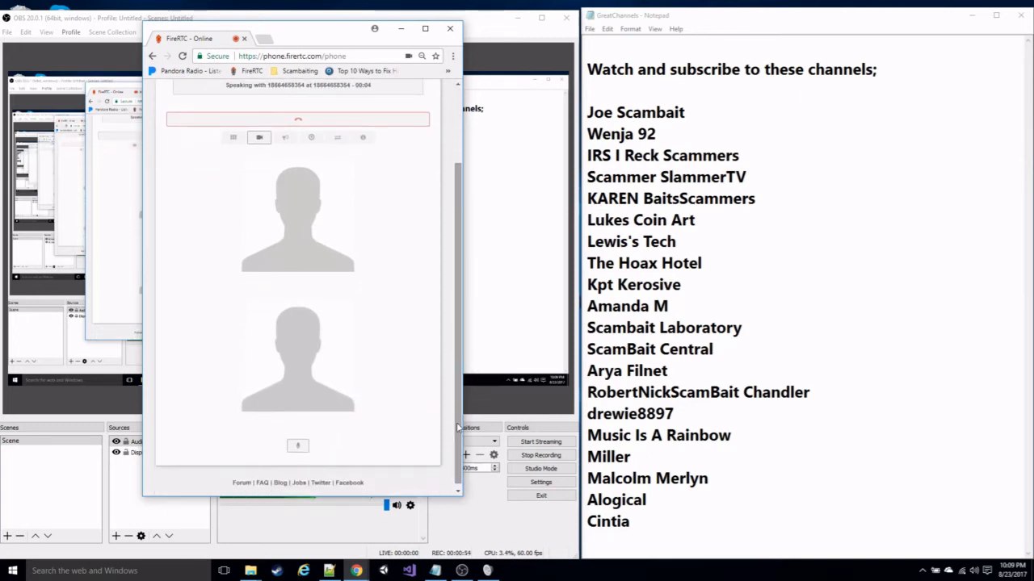